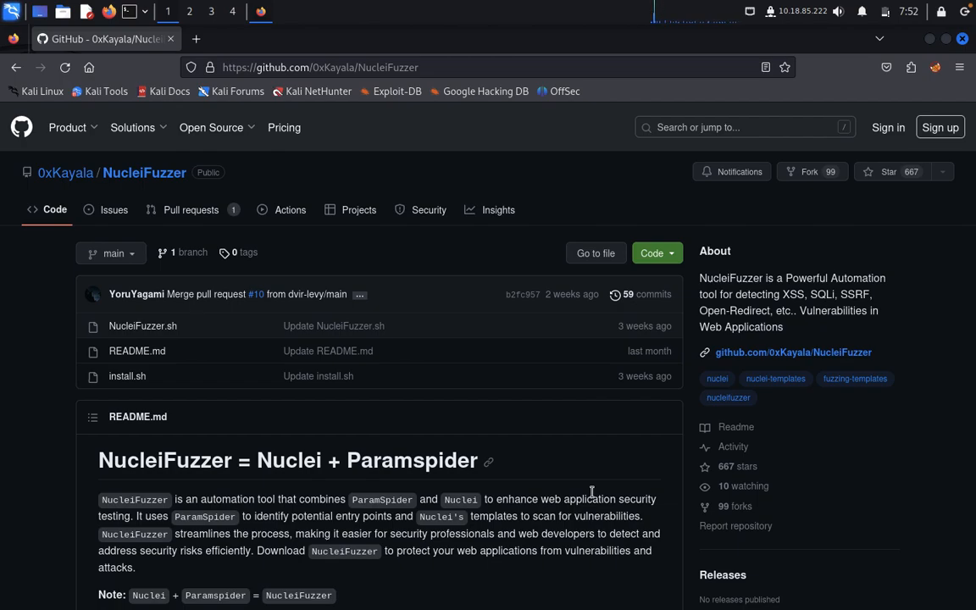
{"action": "mouse_move", "coordinate": [498, 210]}
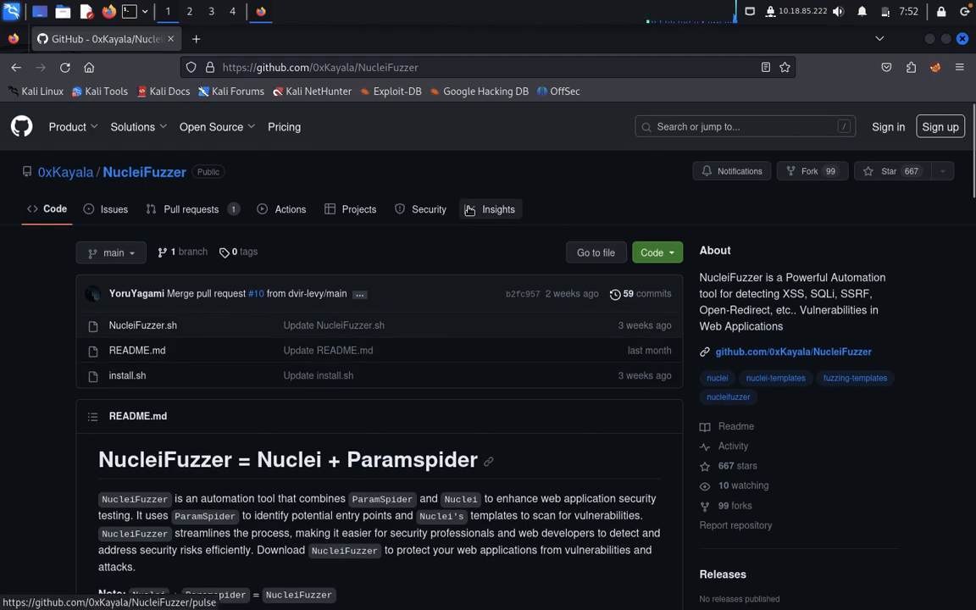
Copy the NucleiFuzzer repository's HTTPS clone address from GitHub.
{"action": "scroll", "scroll_direction": "down", "scroll_amount": 3}
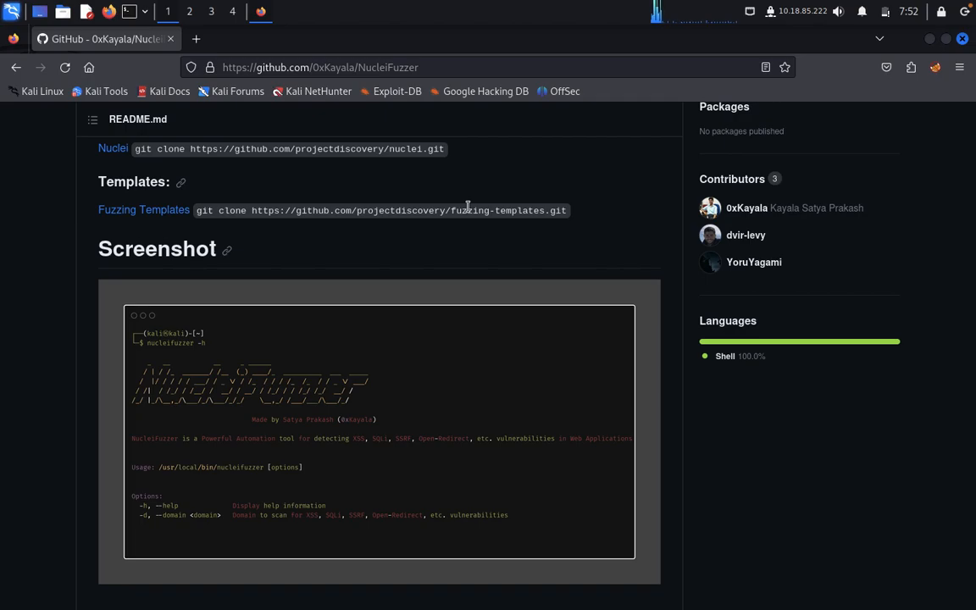
{"action": "mouse_move", "coordinate": [318, 173]}
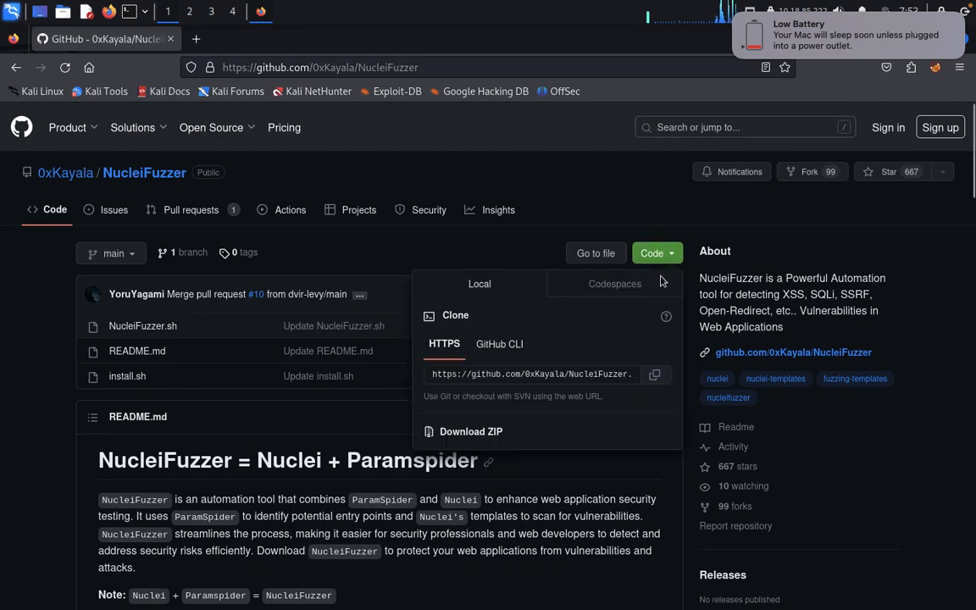
{"action": "left_click", "coordinate": [653, 374]}
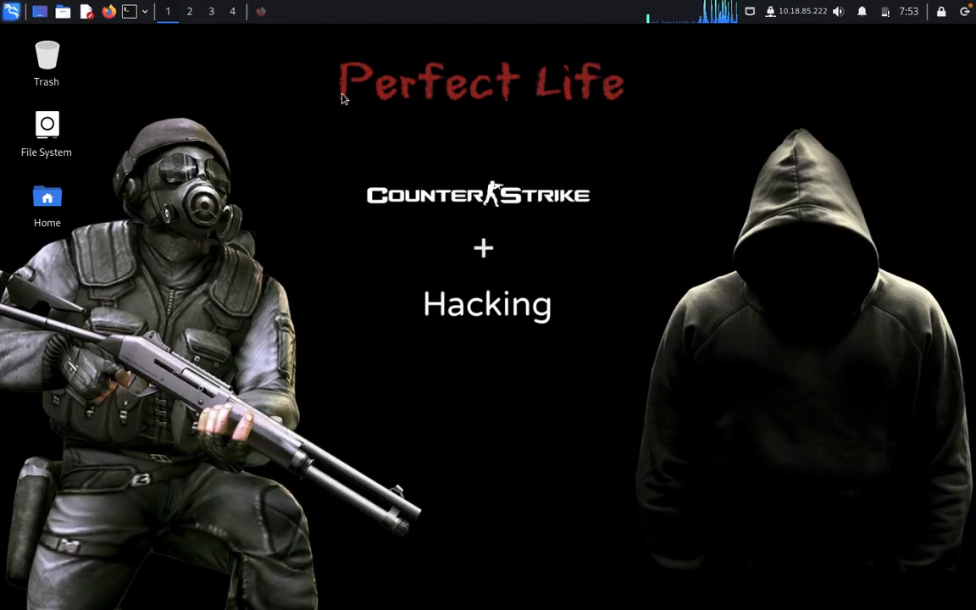
{"action": "mouse_move", "coordinate": [156, 53]}
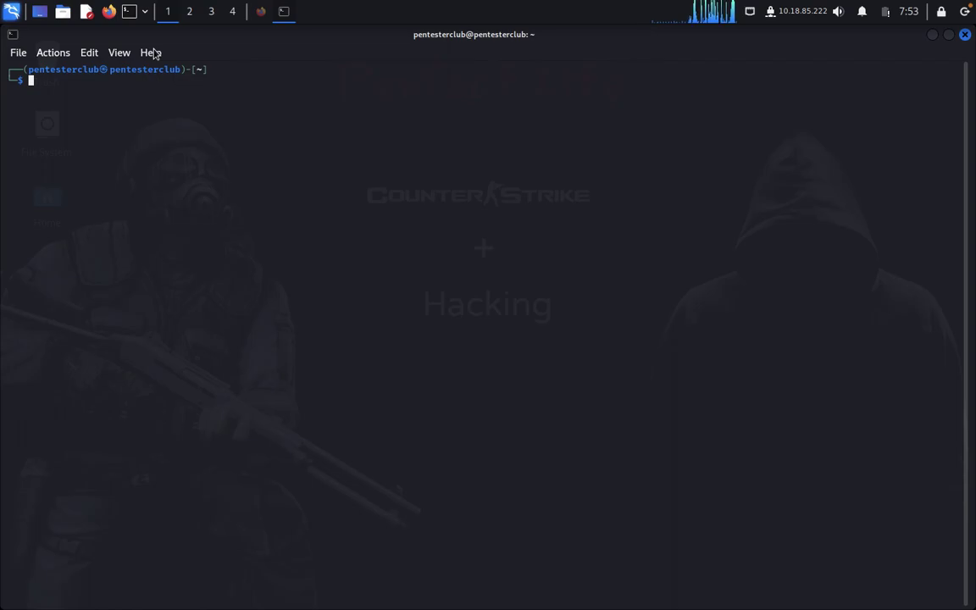
{"action": "type", "text": "git clone https://github.com/0xKayala/NucleiFuzzer.git"}
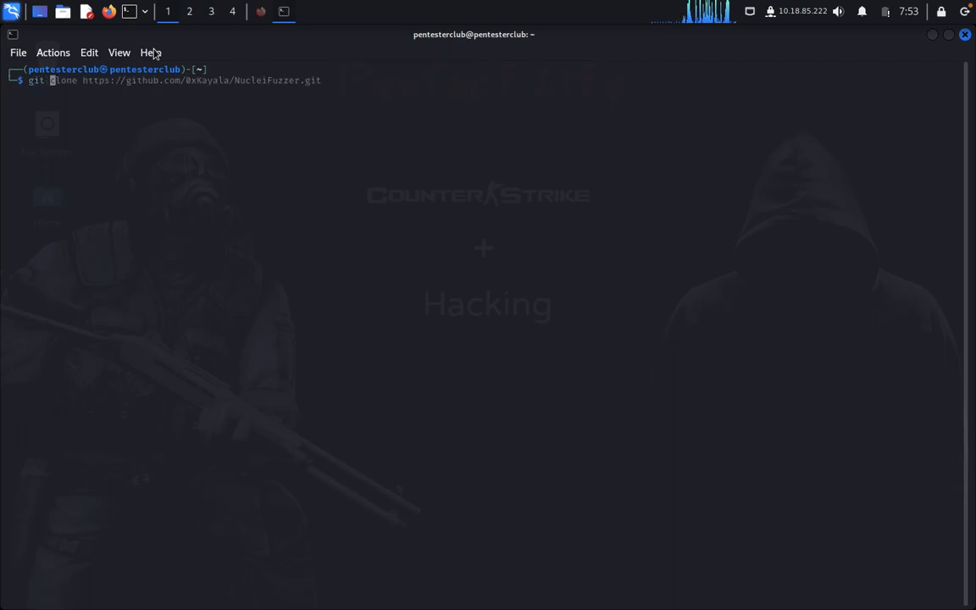
{"action": "key", "text": "Return"}
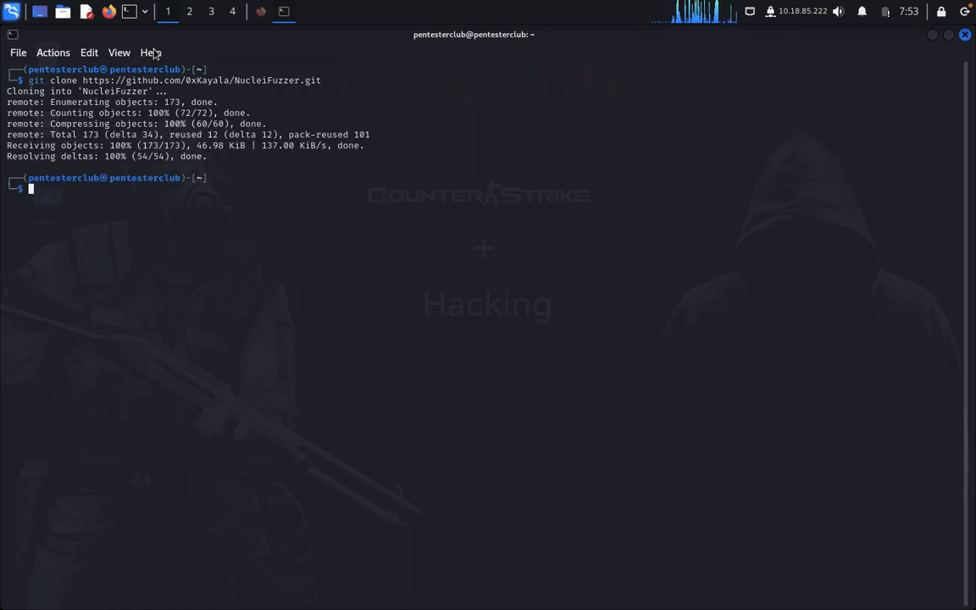
{"action": "type", "text": "cd NucleiFuzzer"}
{"action": "type", "text": "ls"}
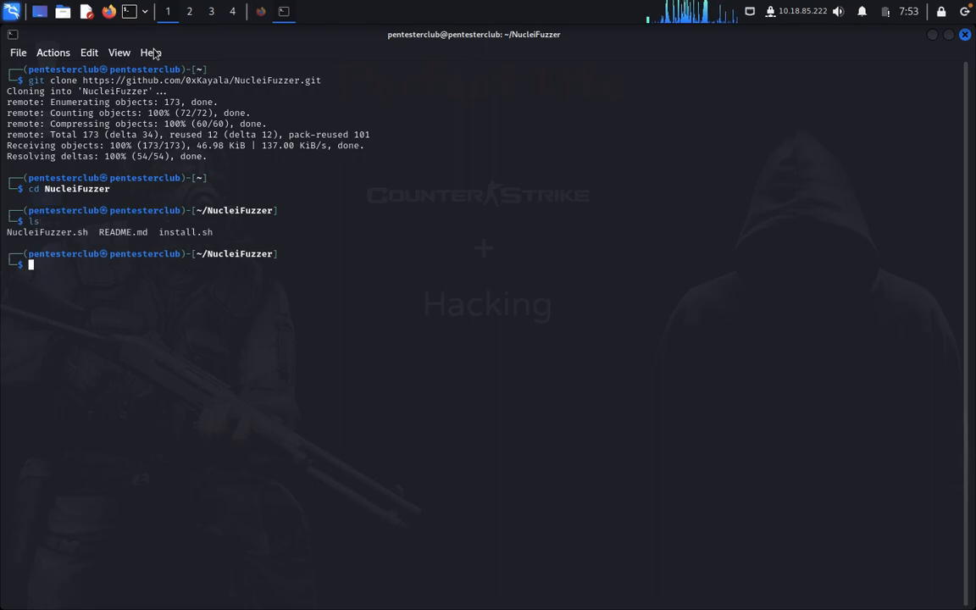
Run bash install.sh with the sudo password so NucleiFuzzer installs successfully.
{"action": "type", "text": "bash install.sh"}
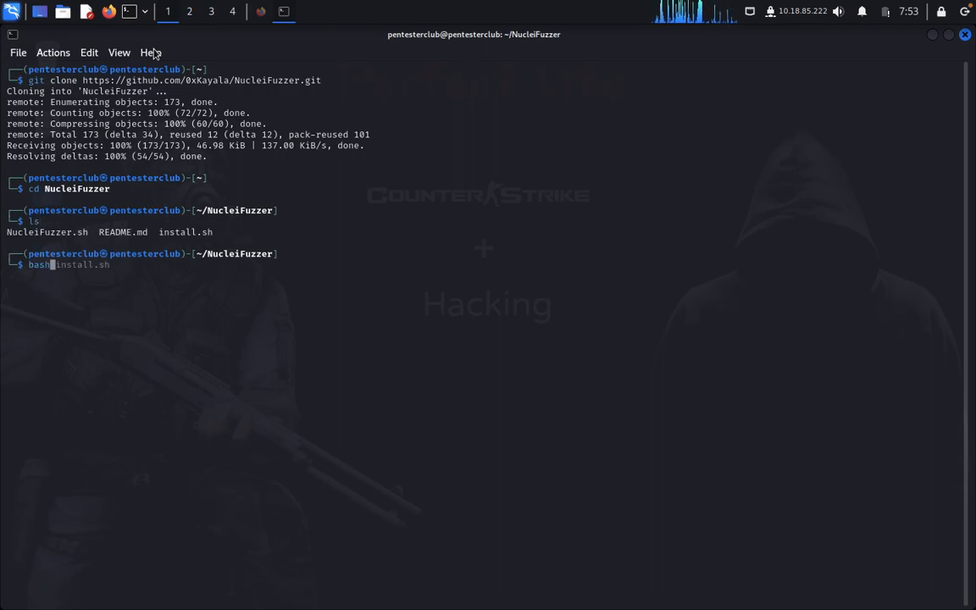
{"action": "key", "text": "Return"}
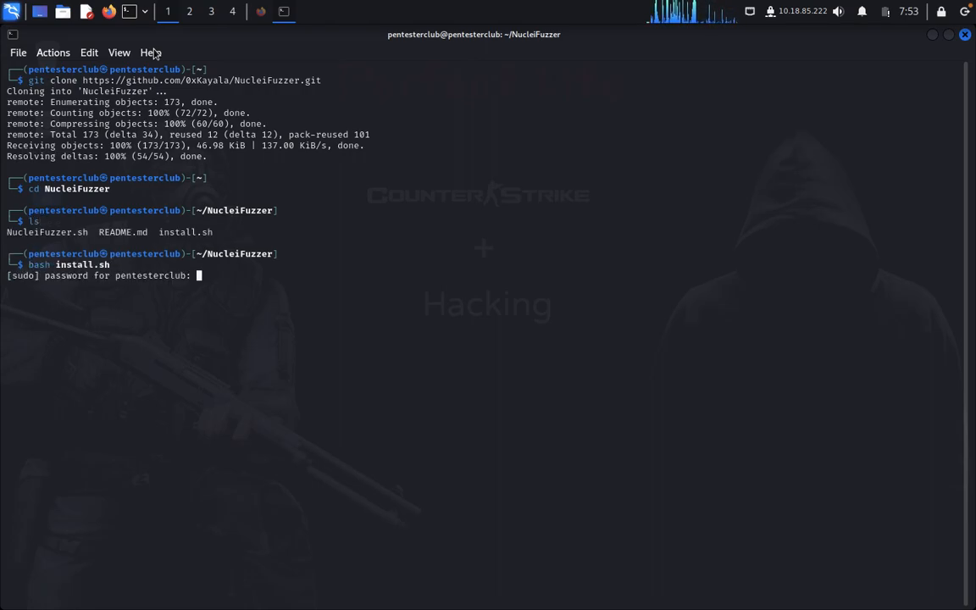
{"action": "key", "text": "Return"}
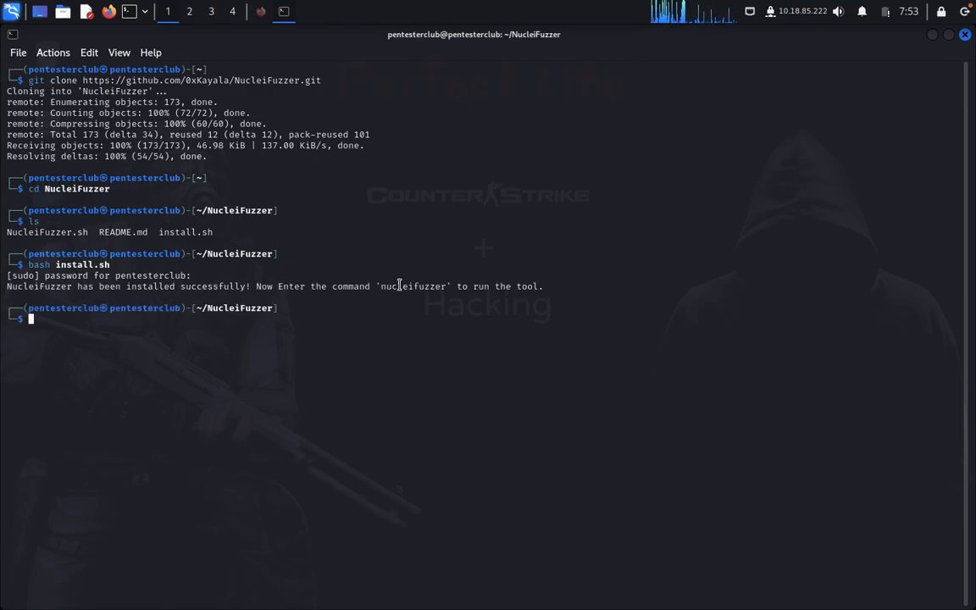
Paste the nucleifuzzer command at the prompt and launch the tool.
{"action": "double_click", "coordinate": [416, 286]}
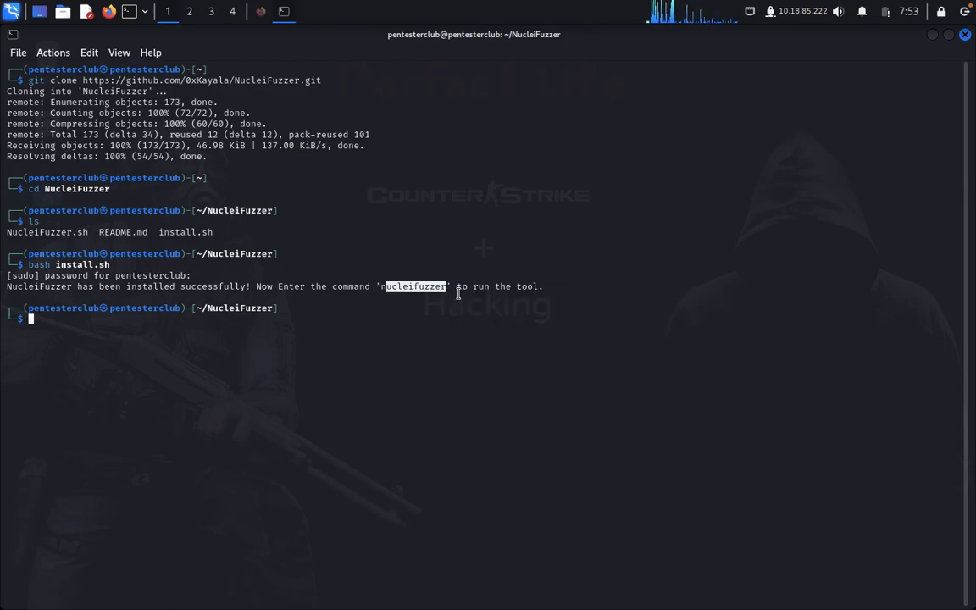
{"action": "right_click", "coordinate": [458, 292]}
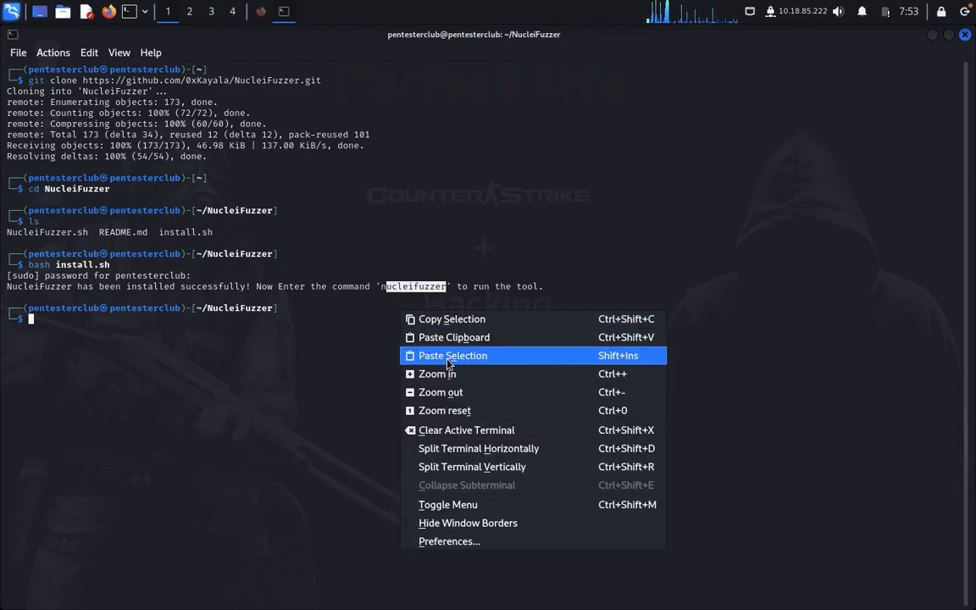
{"action": "left_click", "coordinate": [452, 356]}
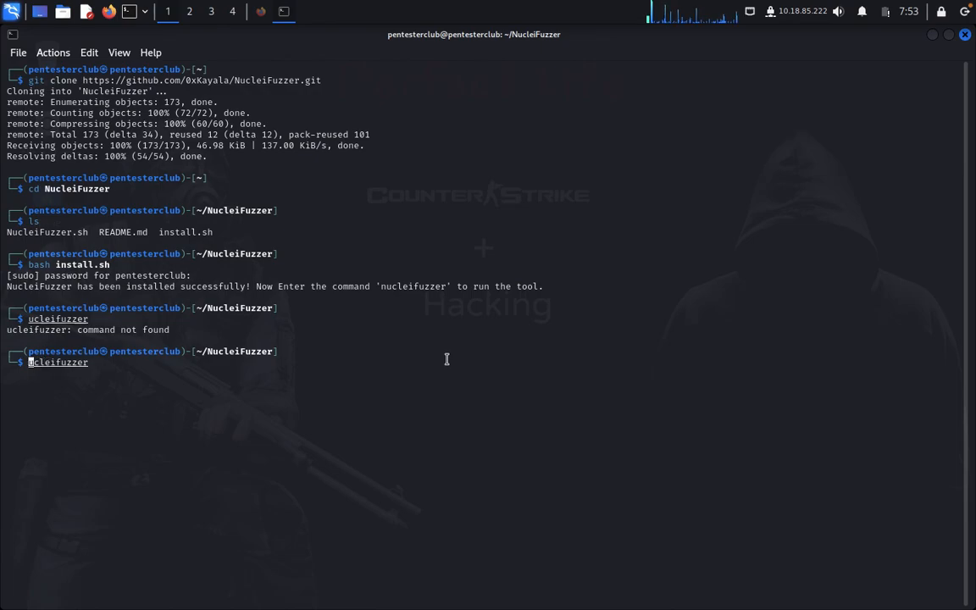
{"action": "type", "text": "n"}
{"action": "key", "text": "Return"}
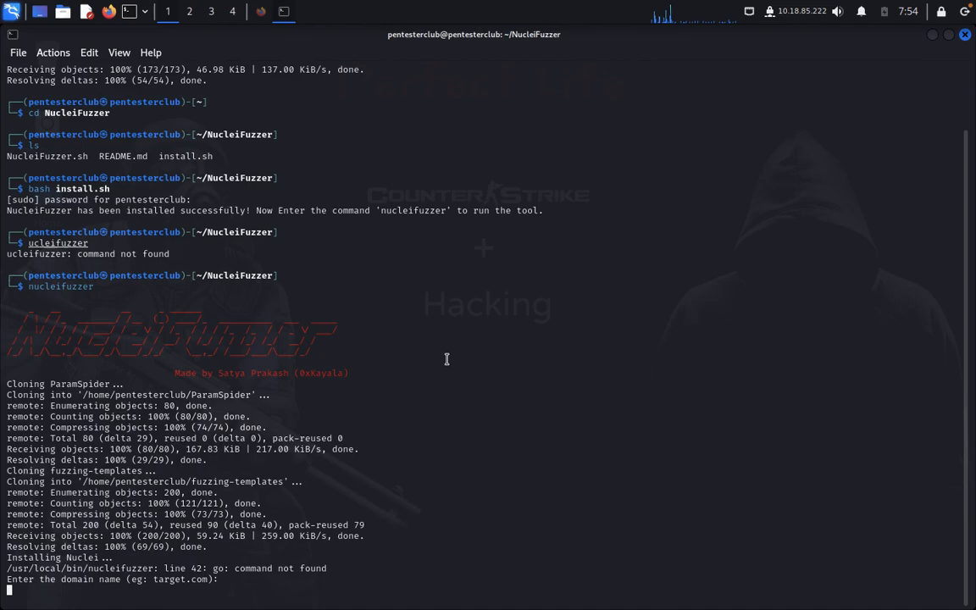
{"action": "mouse_move", "coordinate": [213, 512]}
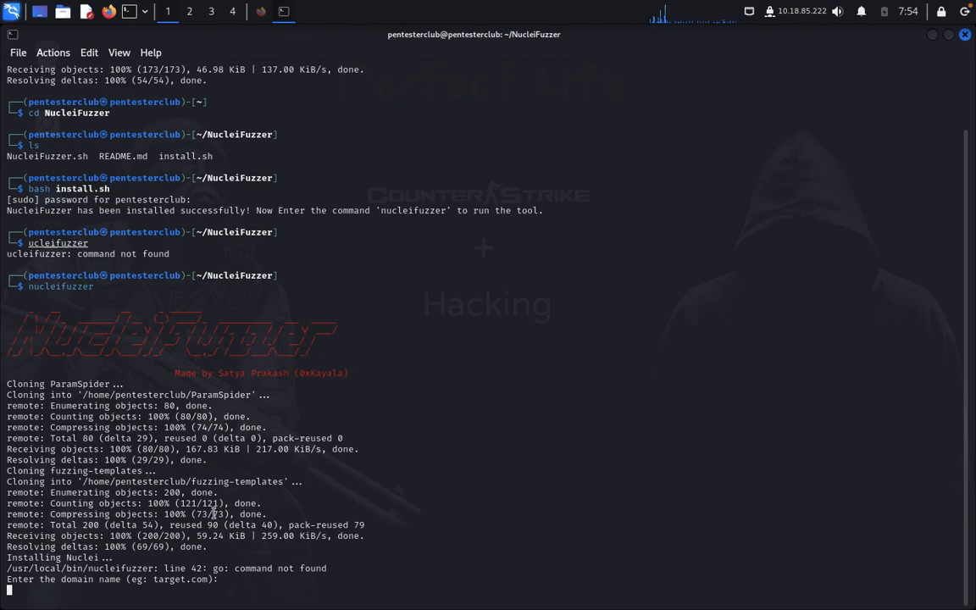
{"action": "mouse_move", "coordinate": [261, 54]}
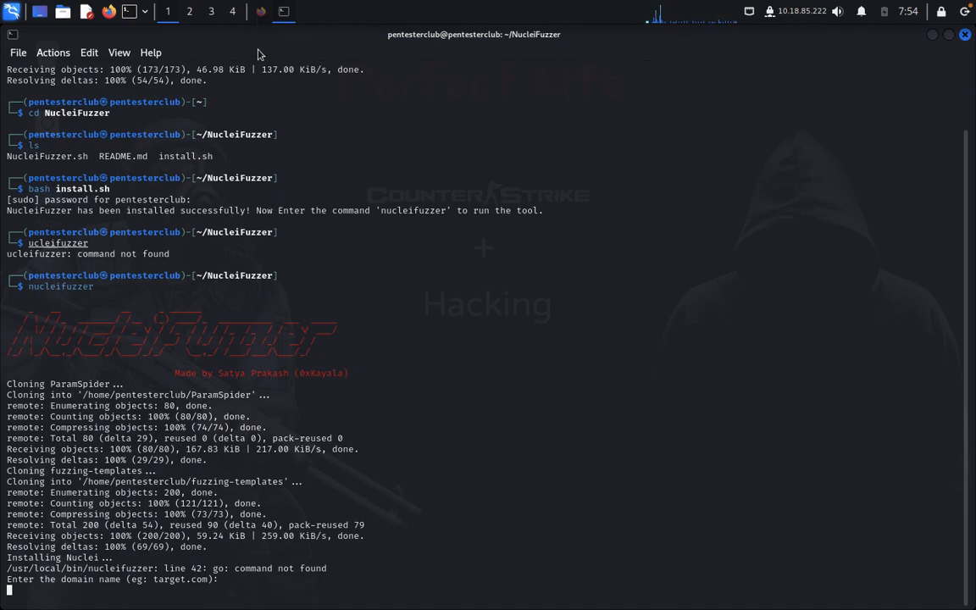
Enter vulnweb.com as the target domain and let the scan save its URL list.
{"action": "type", "text": "vulnweb.com"}
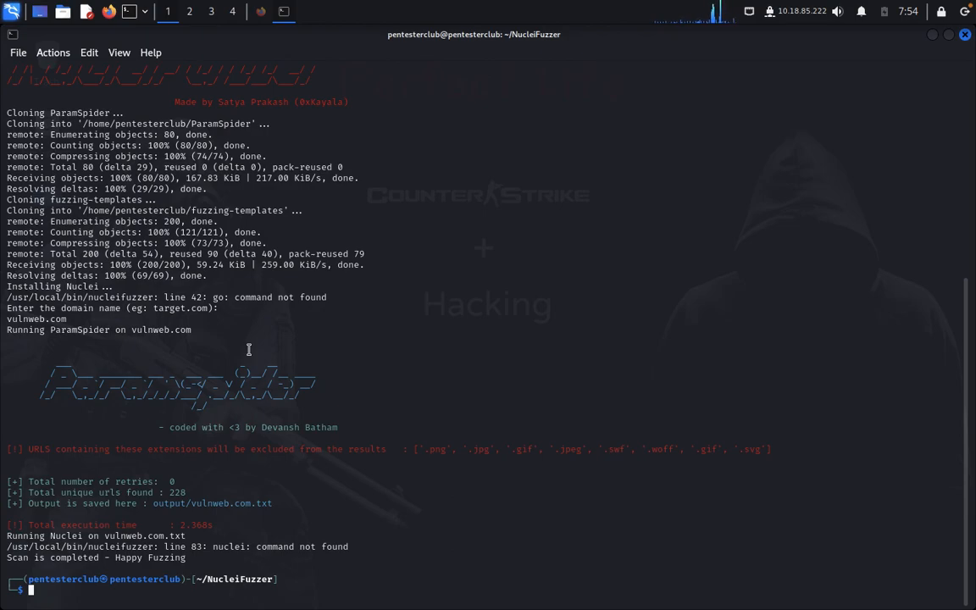
{"action": "type", "text": "ls"}
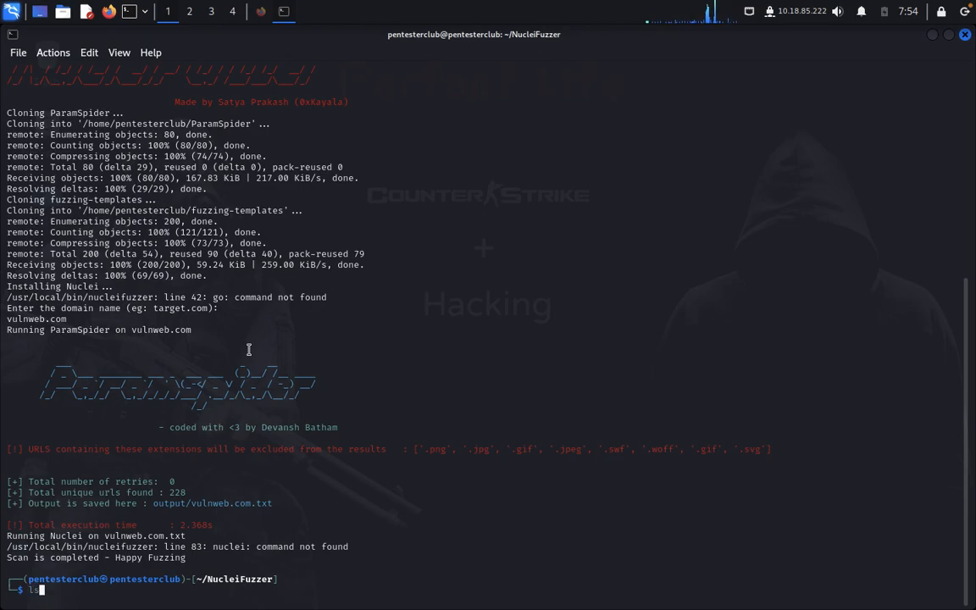
List the NucleiFuzzer folder and move into the output folder.
{"action": "key", "text": "Return"}
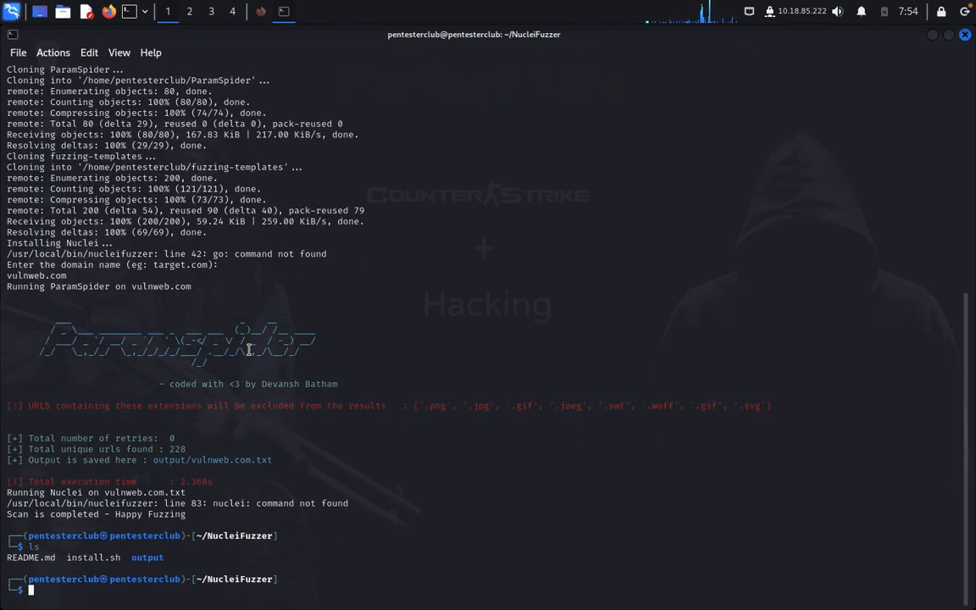
{"action": "type", "text": "cd outl"}
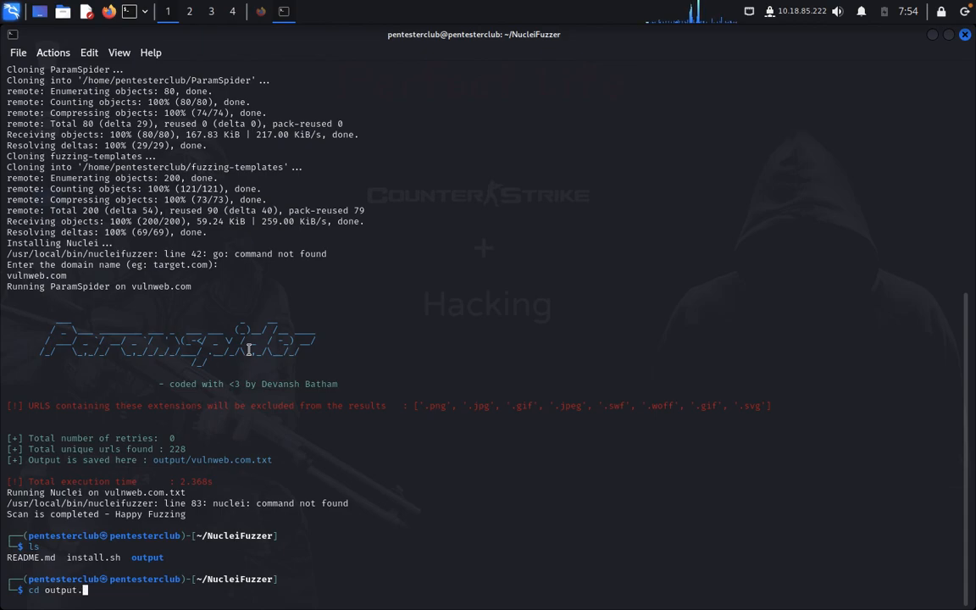
{"action": "key", "text": "Return"}
{"action": "type", "text": "ca"}
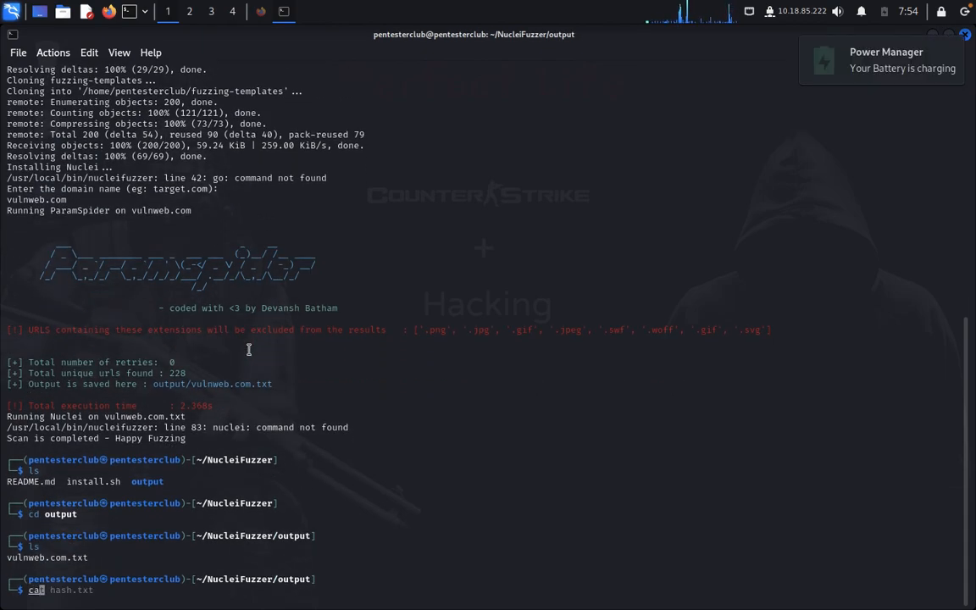
Print vulnweb.com.txt and scroll through its FUZZ-marked URLs to the prompt.
{"action": "type", "text": "v"}
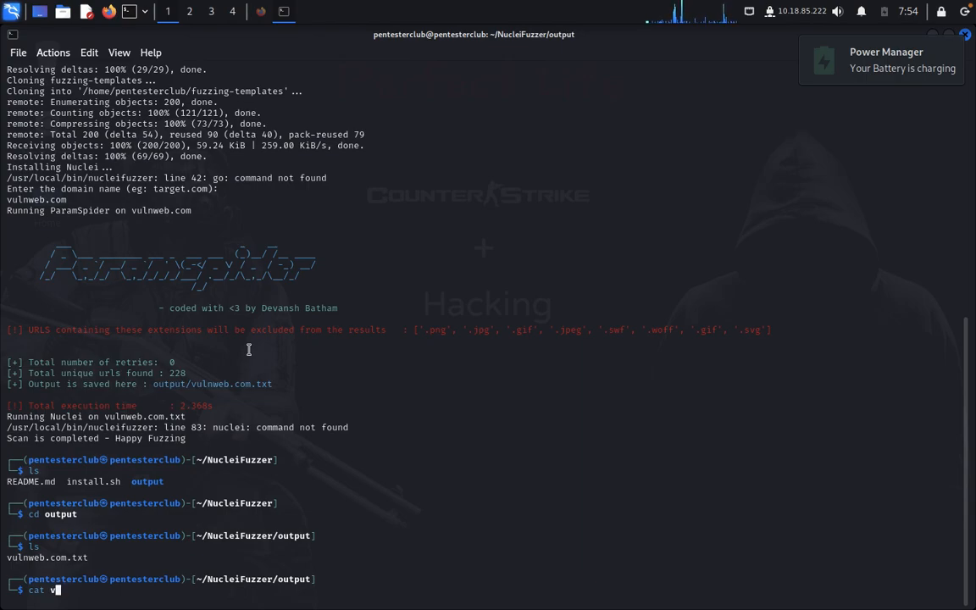
{"action": "type", "text": "ulnweb.com.t"}
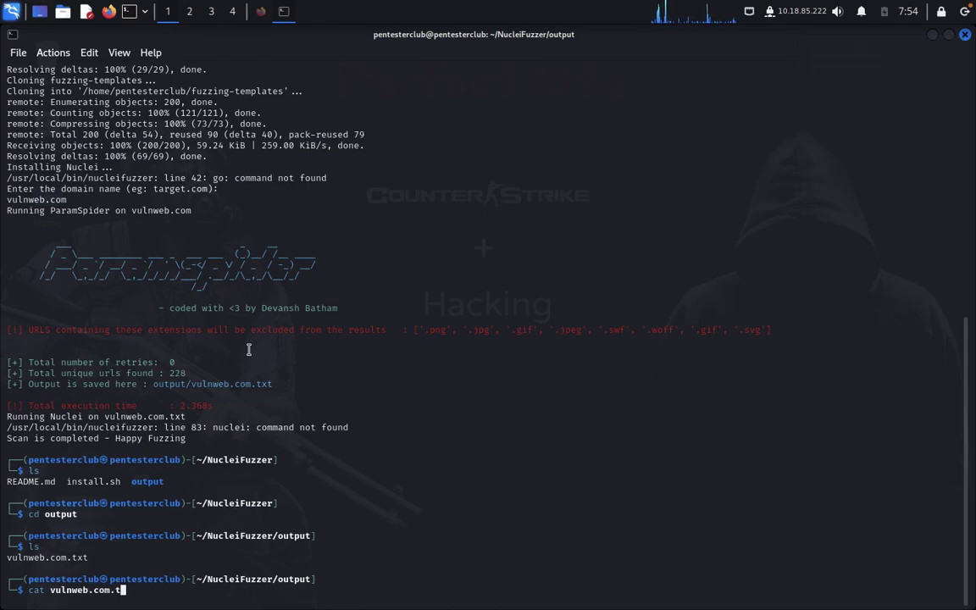
{"action": "key", "text": "Return"}
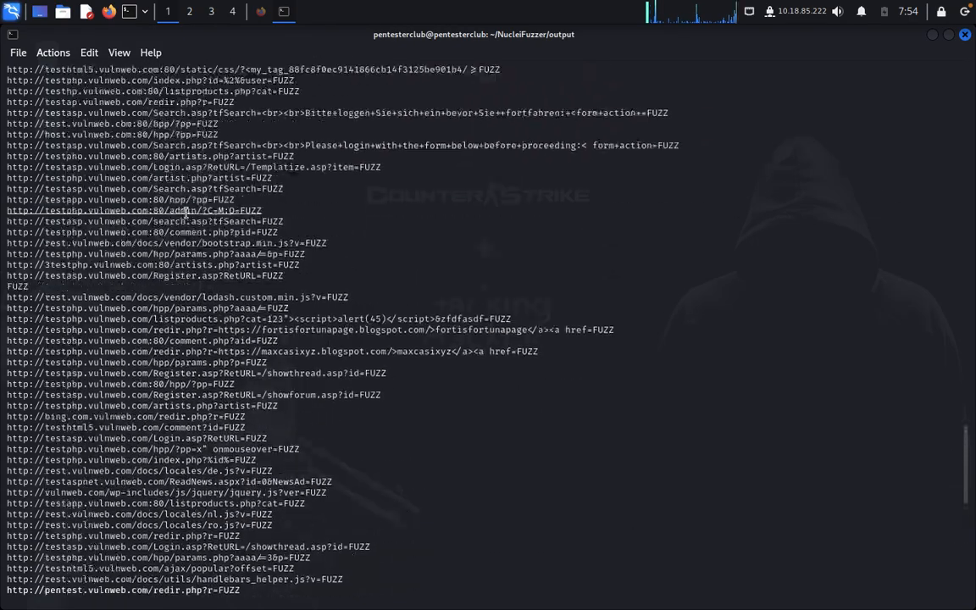
{"action": "scroll", "scroll_direction": "down", "scroll_amount": 3}
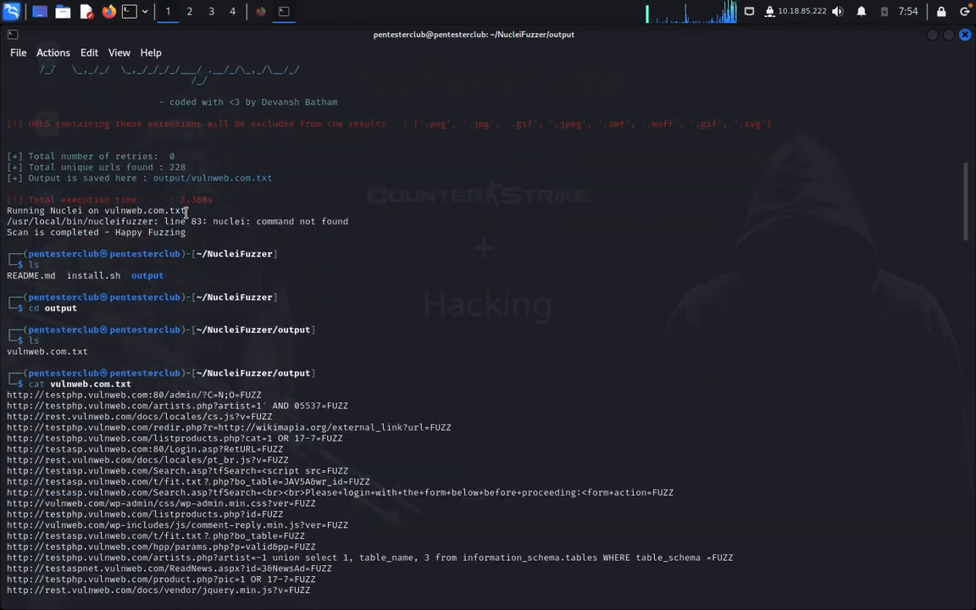
{"action": "scroll", "scroll_direction": "down", "scroll_amount": 3}
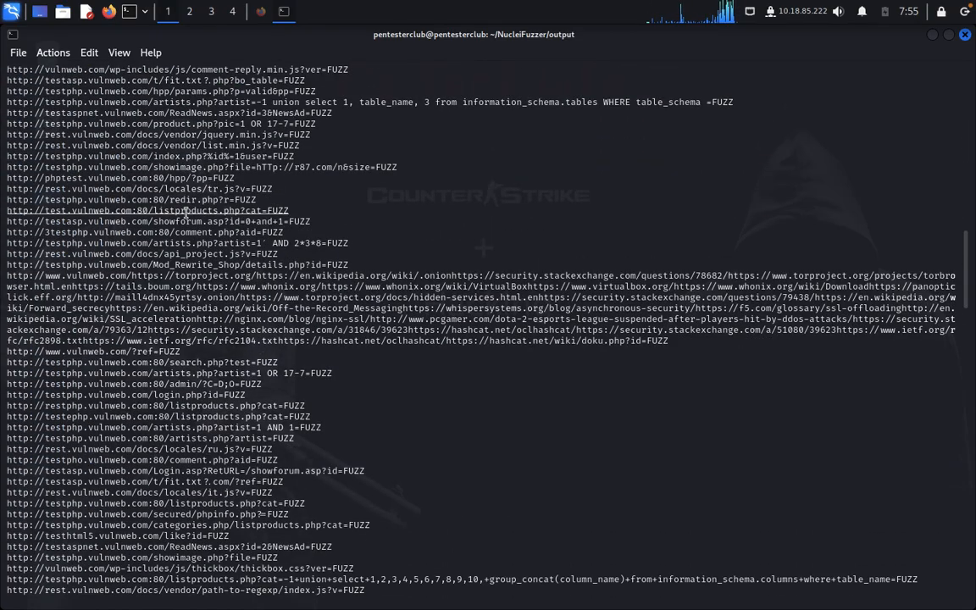
{"action": "scroll", "scroll_direction": "down", "scroll_amount": 3}
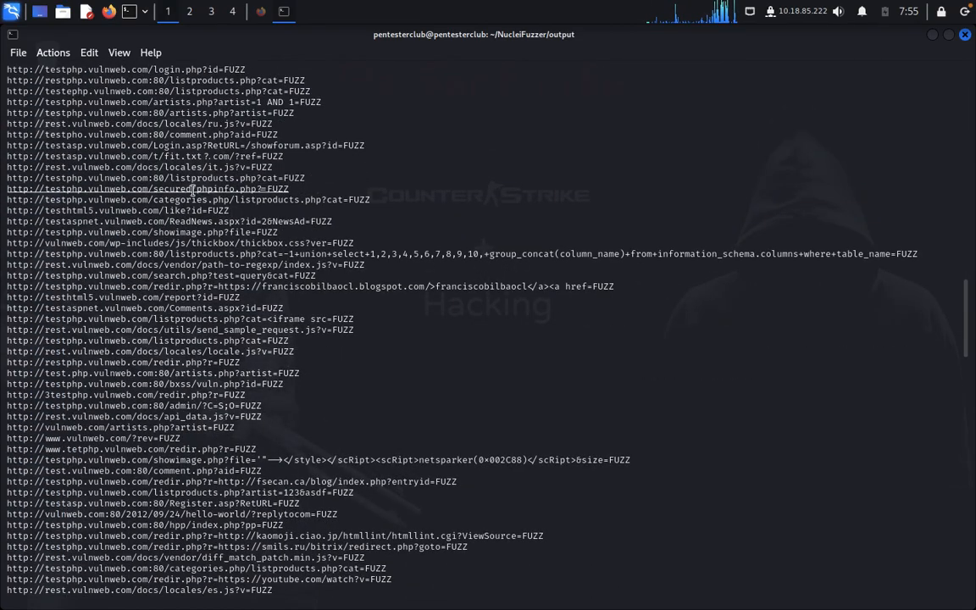
{"action": "scroll", "scroll_direction": "down", "scroll_amount": 3}
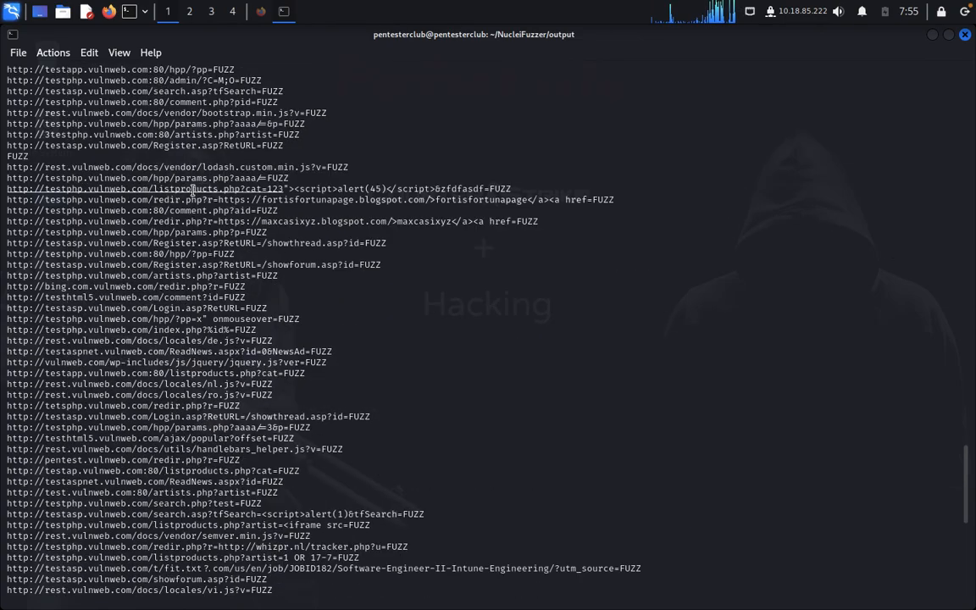
{"action": "scroll", "scroll_direction": "down", "scroll_amount": 3}
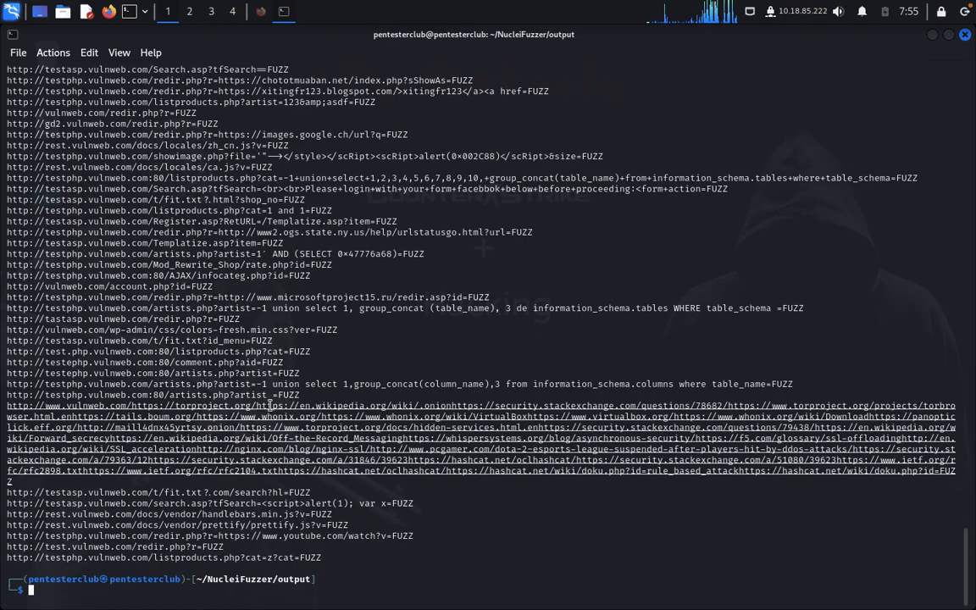
Return to the NucleiFuzzer folder, list its contents and relaunch nucleifuzzer.
{"action": "type", "text": "cd .."}
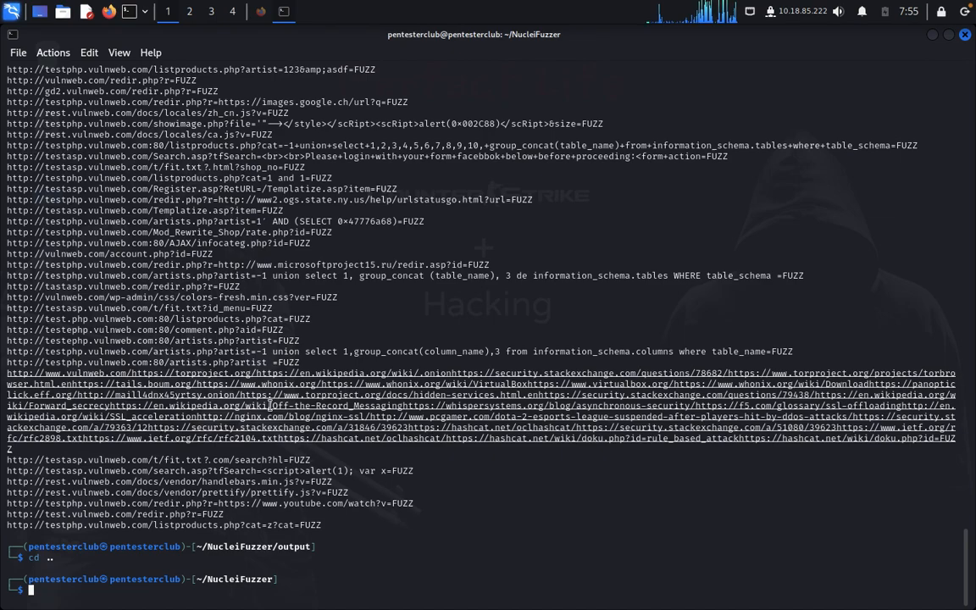
{"action": "type", "text": "ls"}
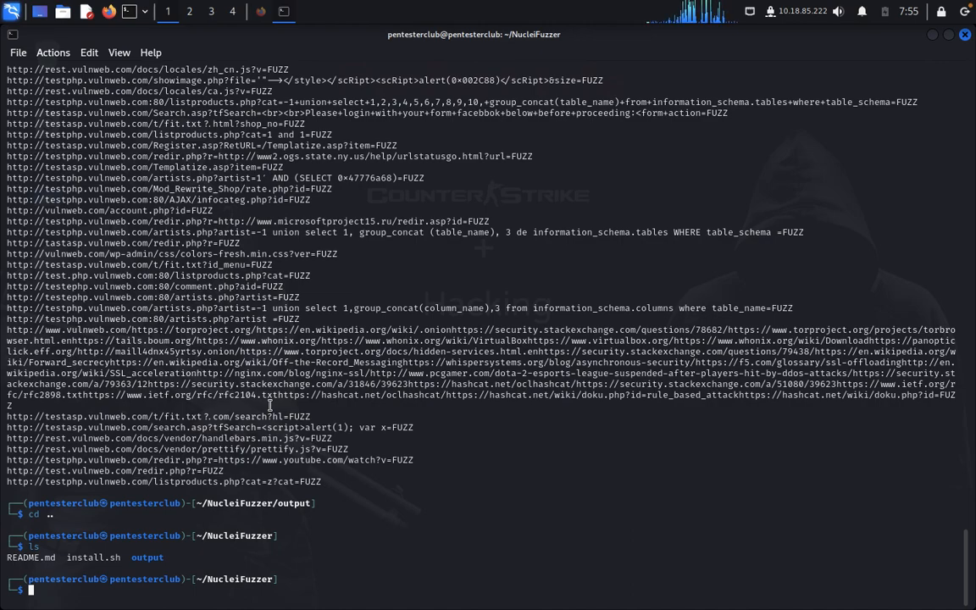
{"action": "type", "text": "nucleifuzzer"}
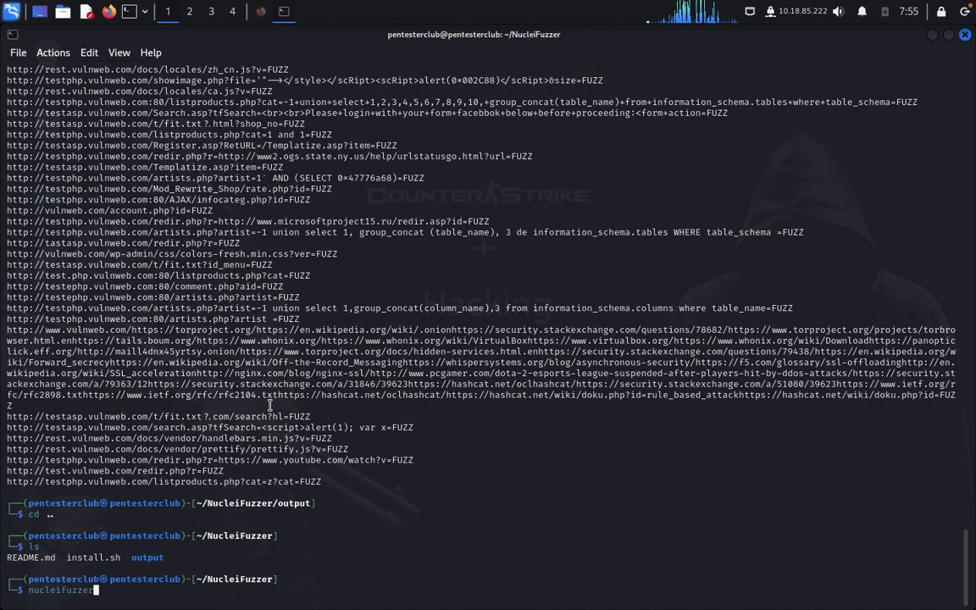
{"action": "key", "text": "Return"}
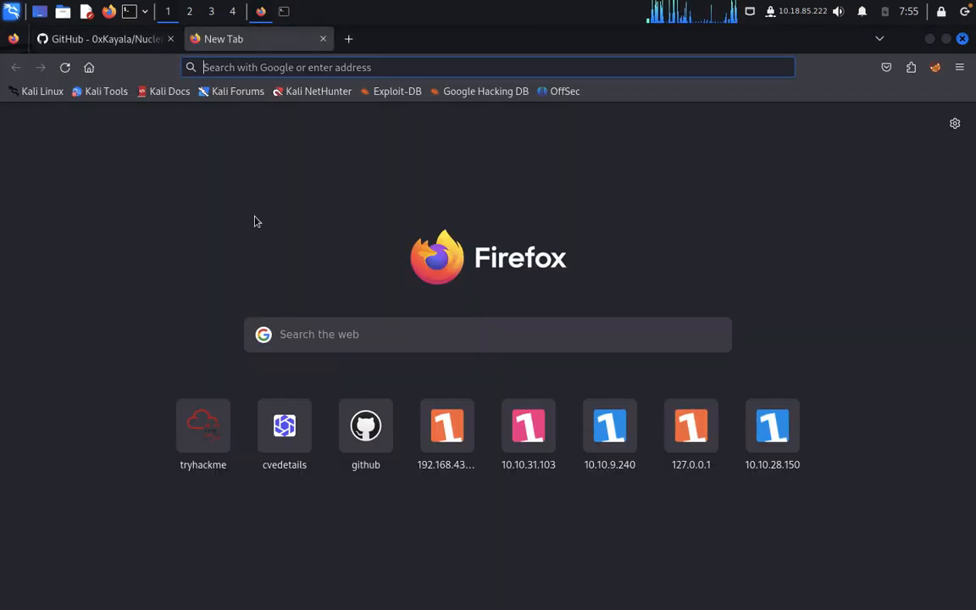
Enter vulnhub in the Firefox address bar to look up the domain name.
{"action": "type", "text": "v"}
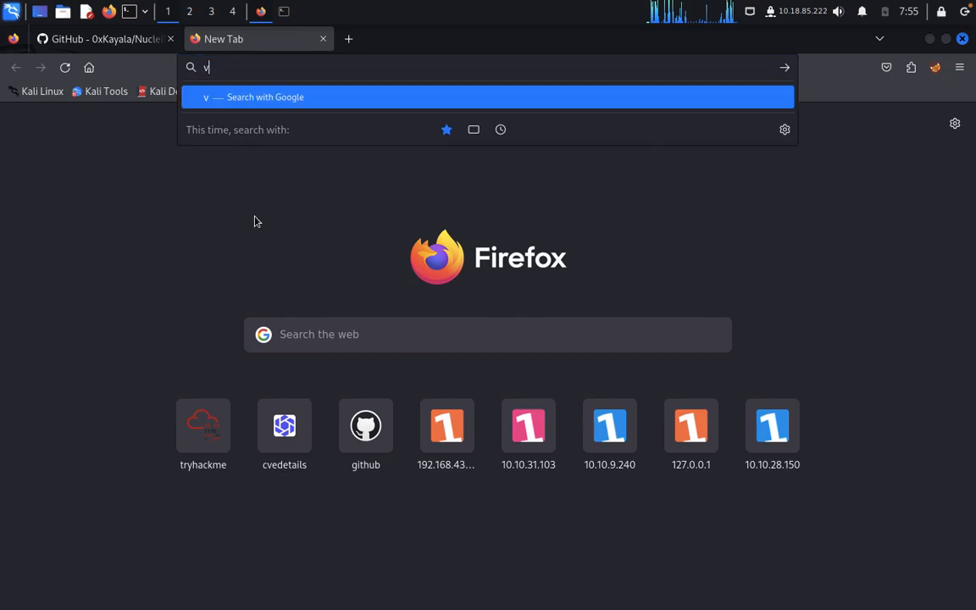
{"action": "type", "text": "uln"}
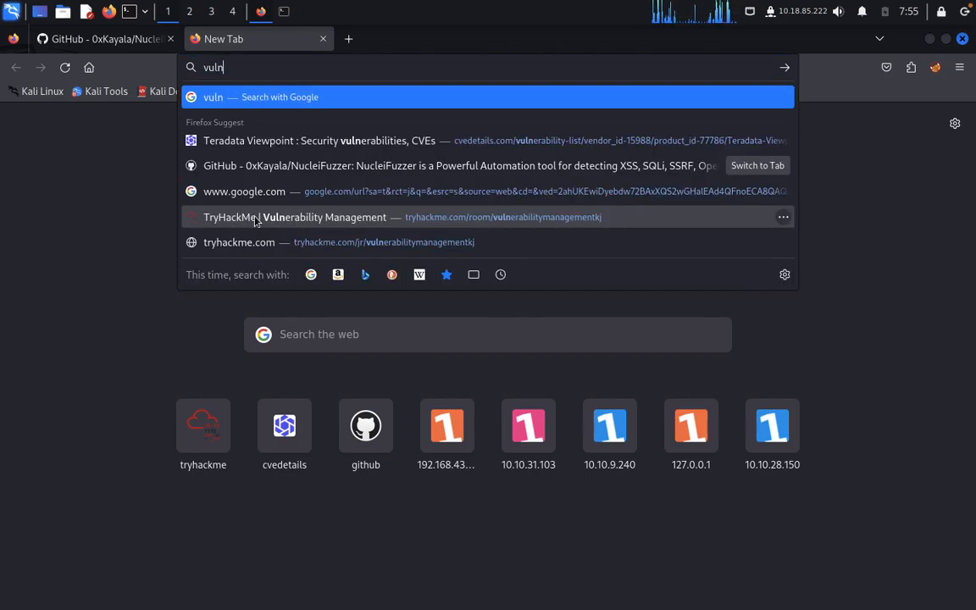
{"action": "type", "text": "hub"}
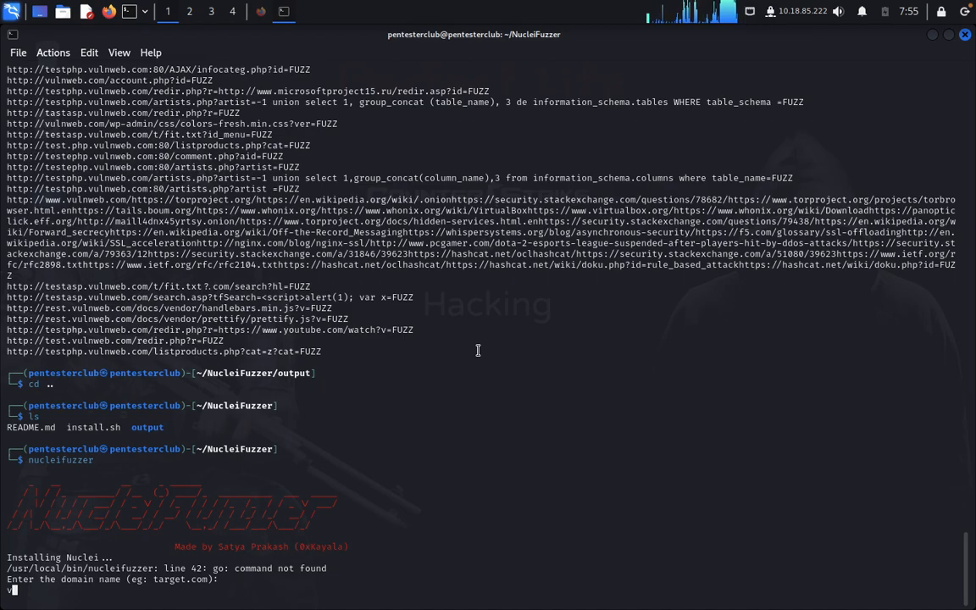
Submit vulnhub.com as the domain so ParamSpider saves 69 URLs.
{"action": "type", "text": "vulnhu"}
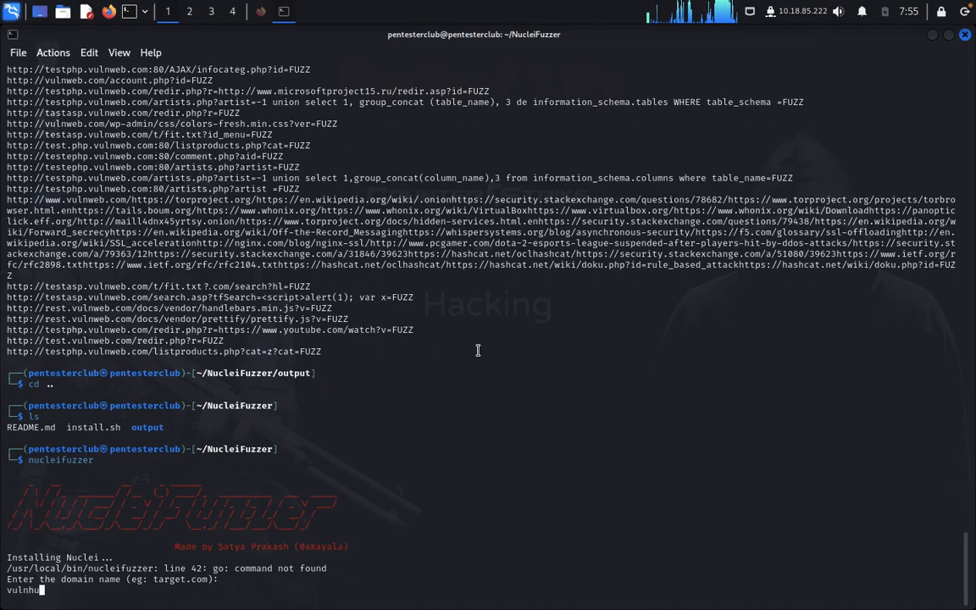
{"action": "key", "text": "Return"}
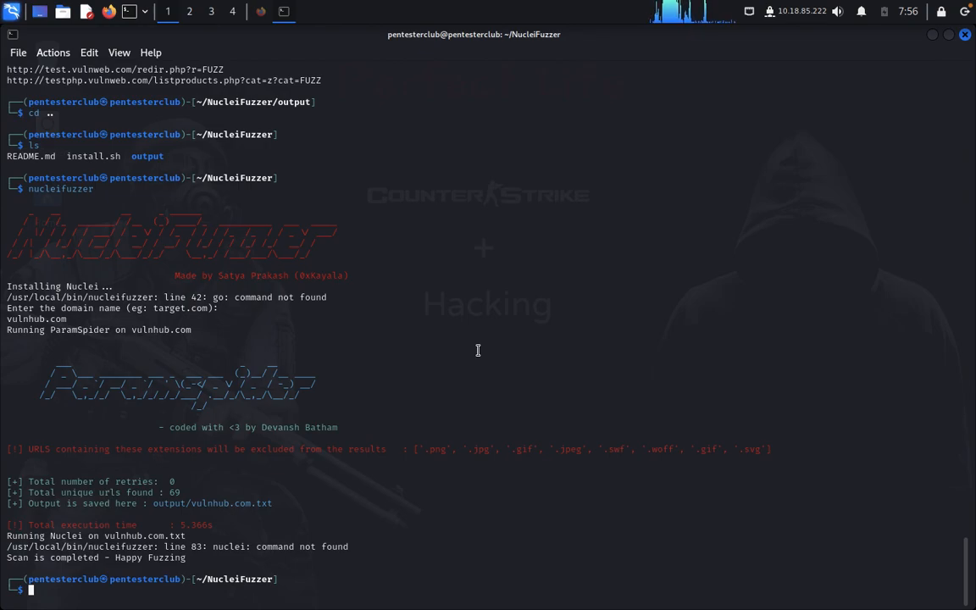
Move into the output folder and select the vulnhub.com.txt file name.
{"action": "type", "text": "cd output"}
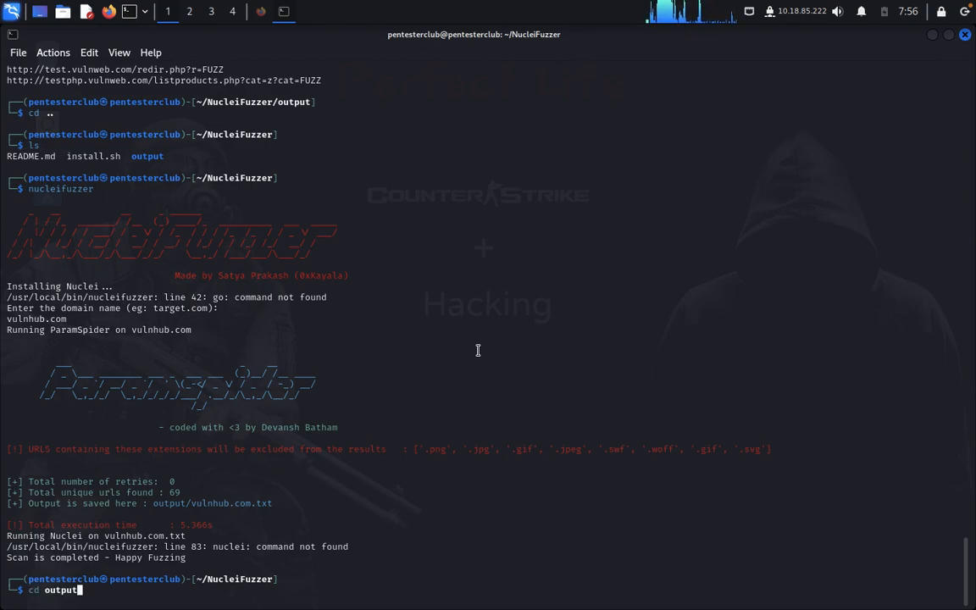
{"action": "key", "text": "Return"}
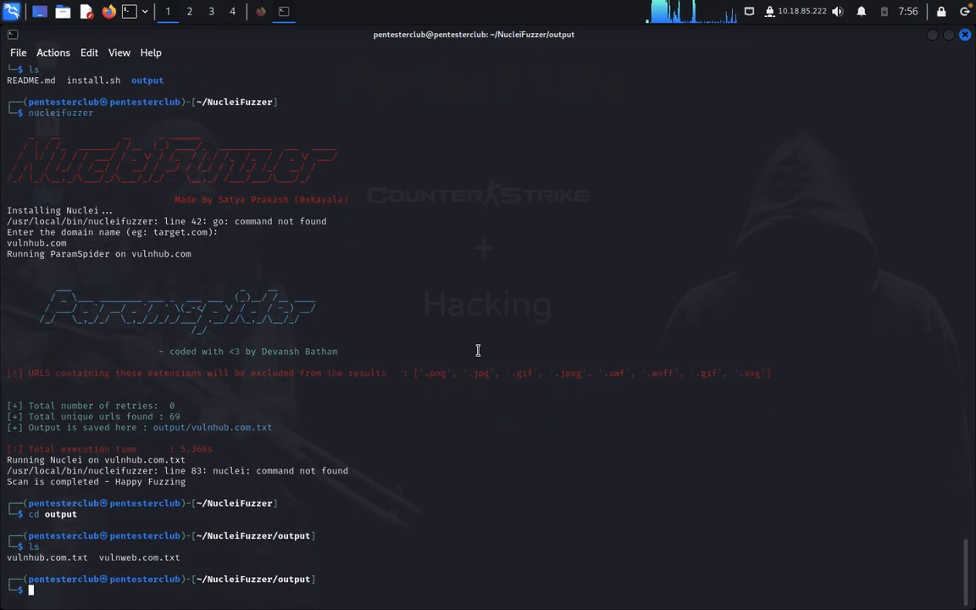
{"action": "mouse_move", "coordinate": [85, 555]}
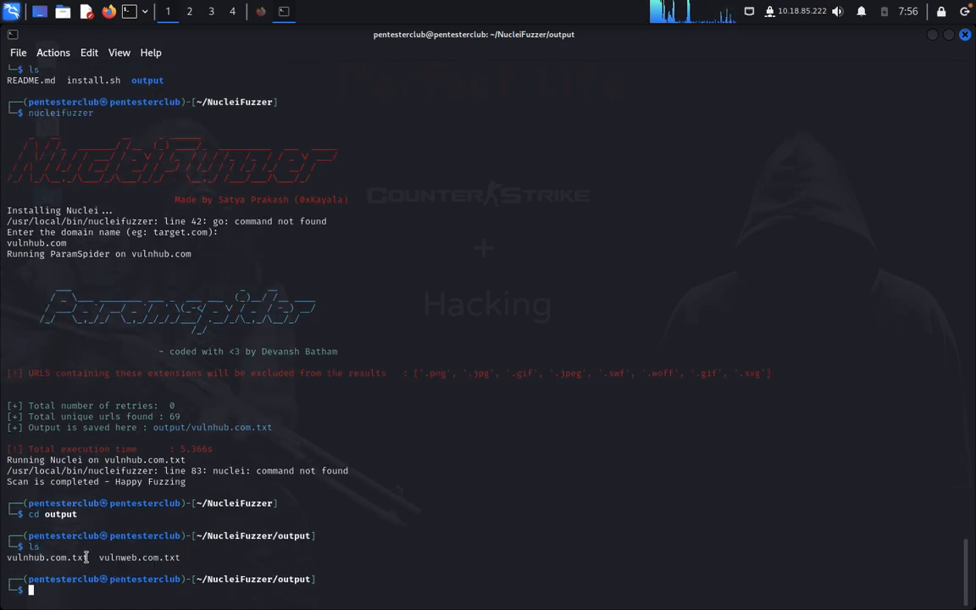
{"action": "double_click", "coordinate": [47, 556]}
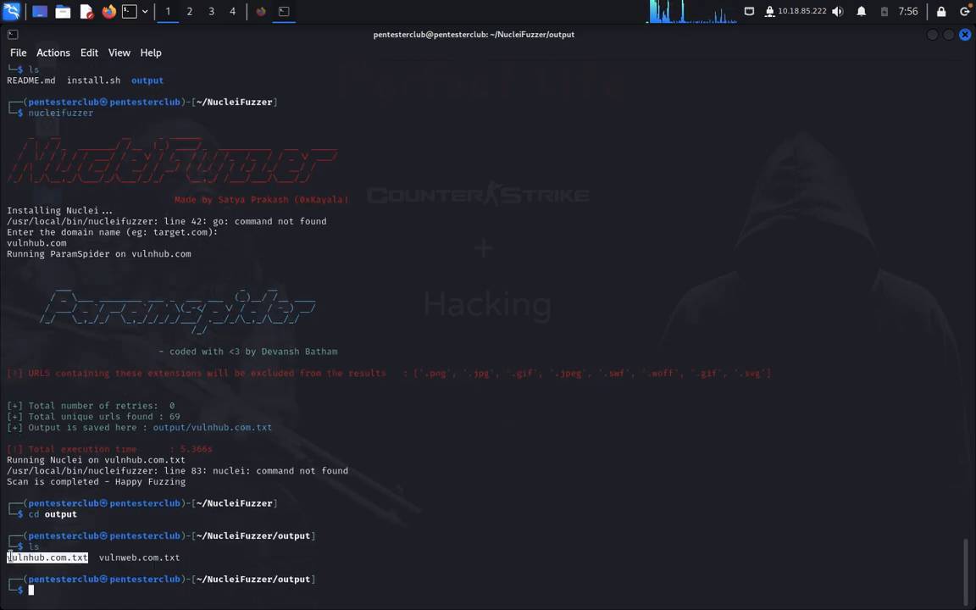
{"action": "mouse_move", "coordinate": [264, 368]}
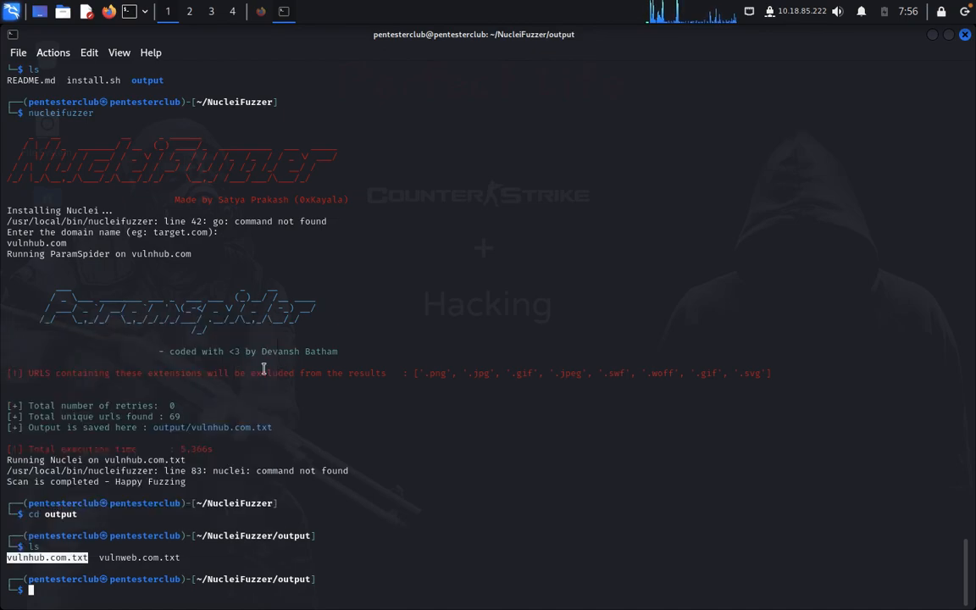
Copy vulnhub.com.txt, print it with cat and scroll its FUZZ-marked URLs.
{"action": "right_click", "coordinate": [265, 369]}
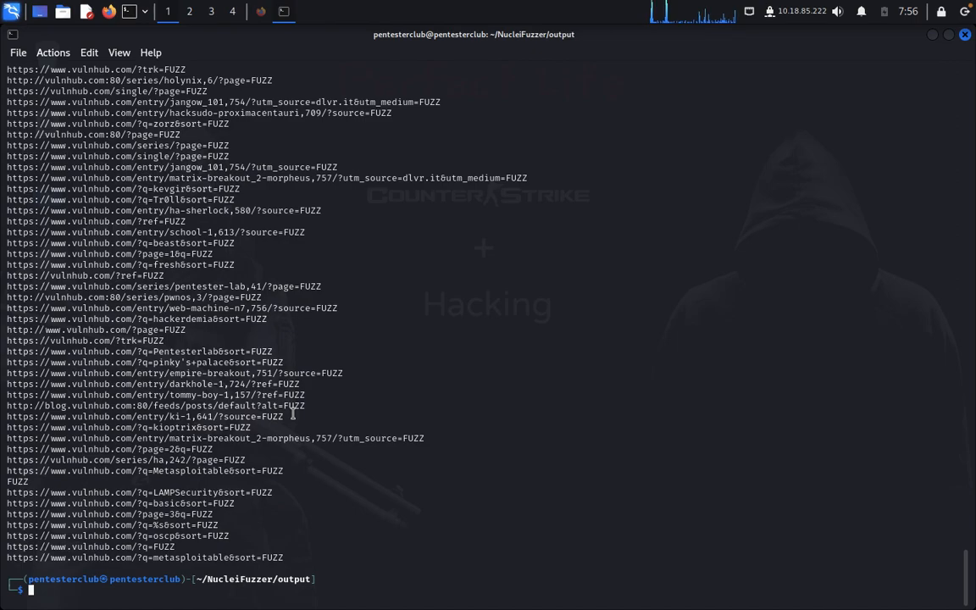
{"action": "scroll", "scroll_direction": "up", "scroll_amount": 3}
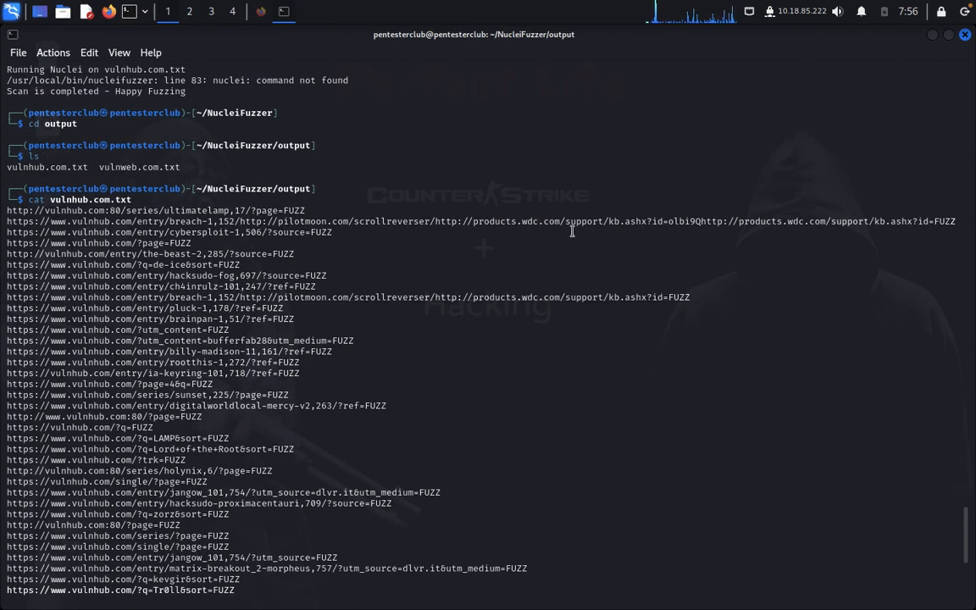
{"action": "mouse_move", "coordinate": [225, 456]}
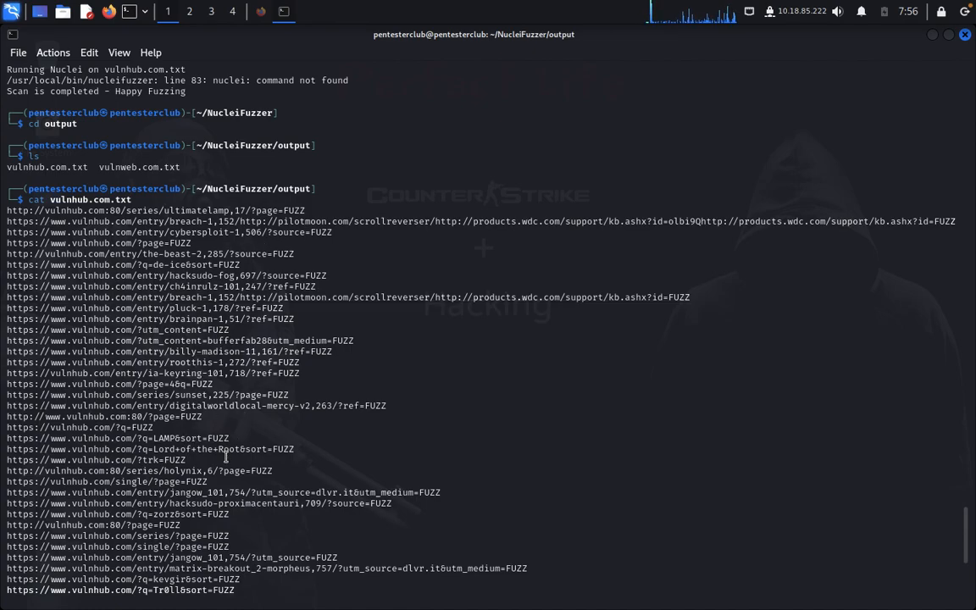
{"action": "scroll", "scroll_direction": "down", "scroll_amount": 3}
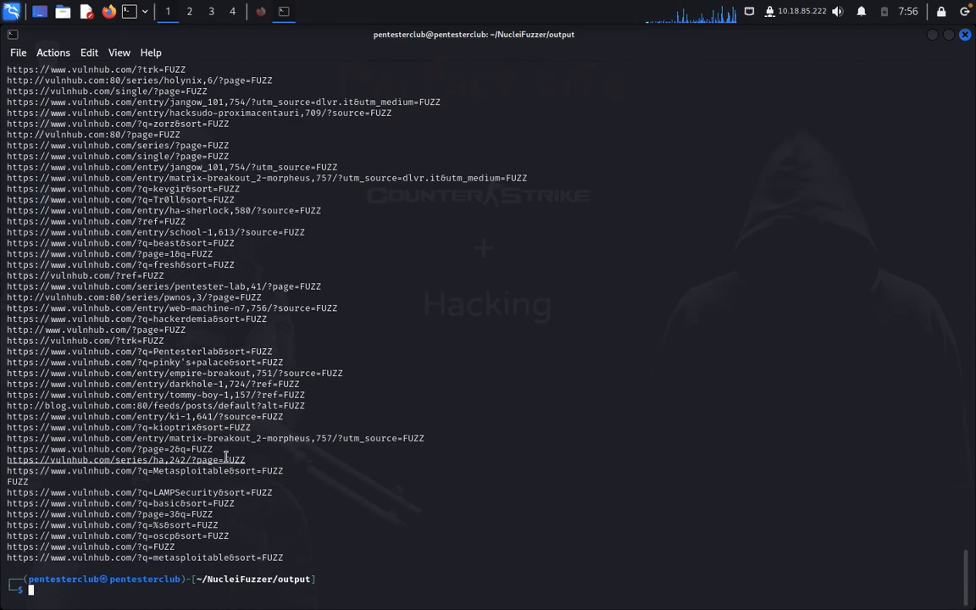